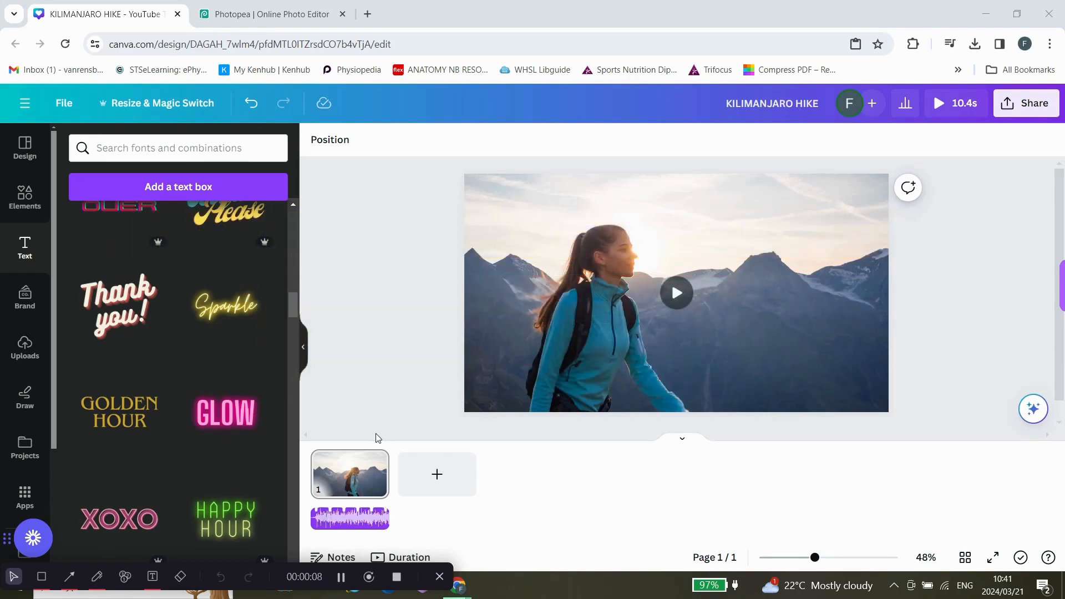
{"action": "mouse_move", "coordinate": [390, 319]}
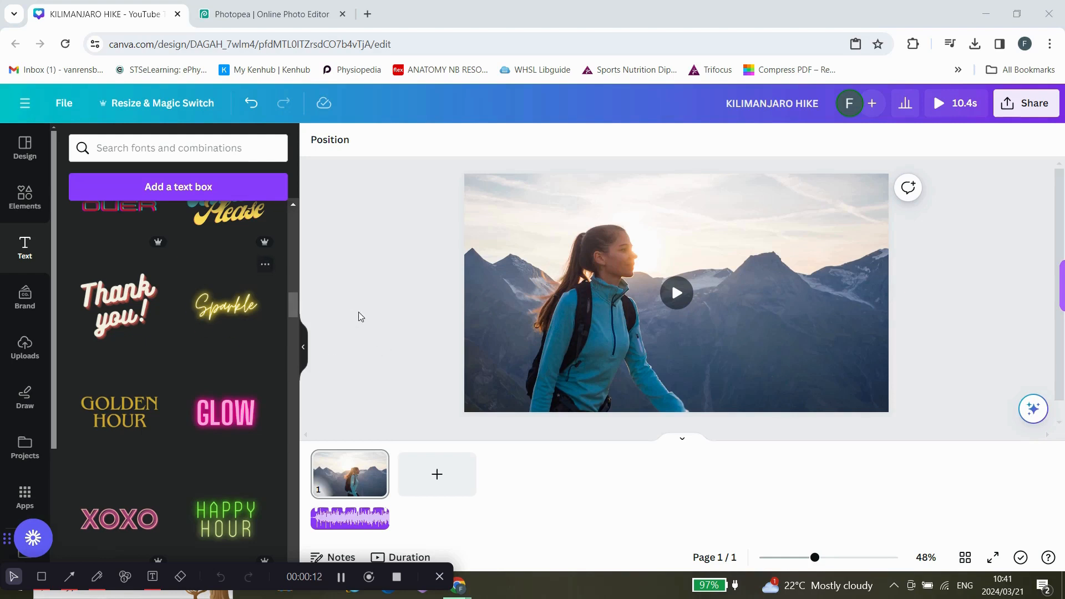
- Add the 'Thank you!' text combination from the Text panel onto the hiker video
{"action": "left_click", "coordinate": [676, 234]}
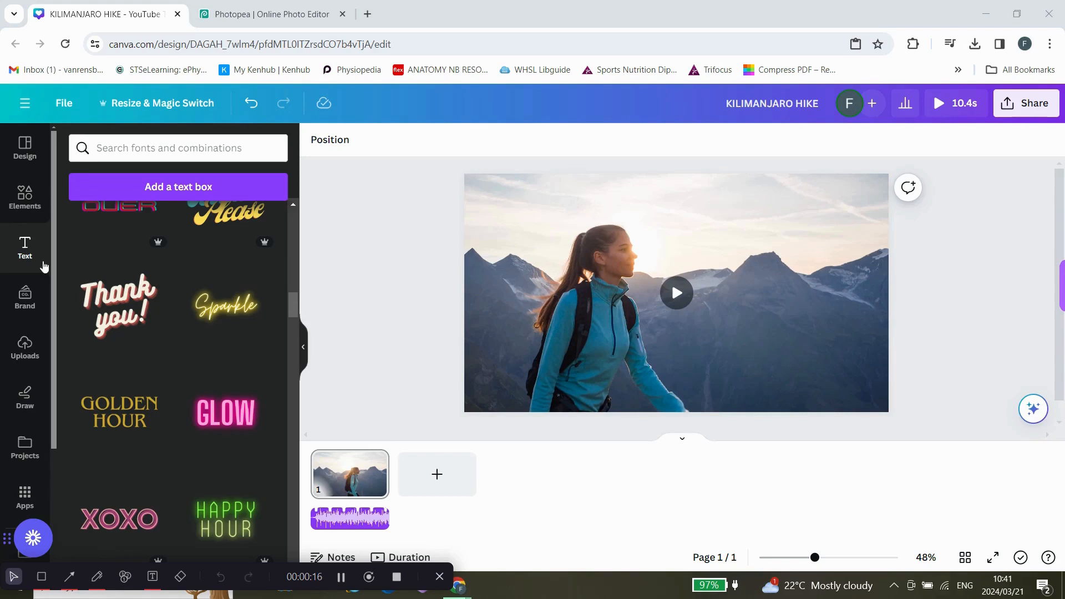
{"action": "mouse_move", "coordinate": [116, 304]}
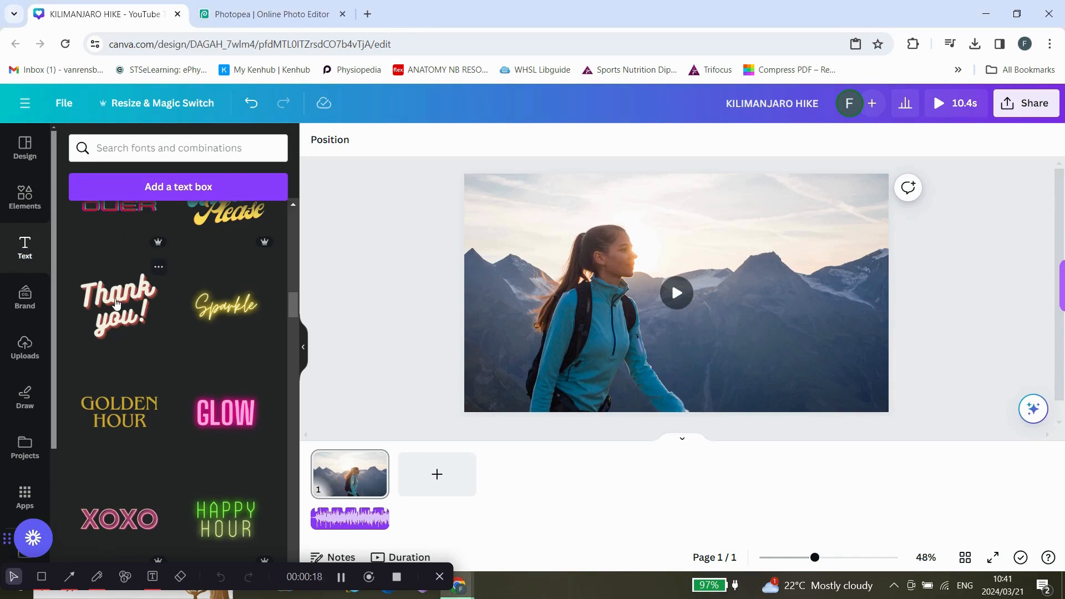
{"action": "left_click", "coordinate": [118, 304]}
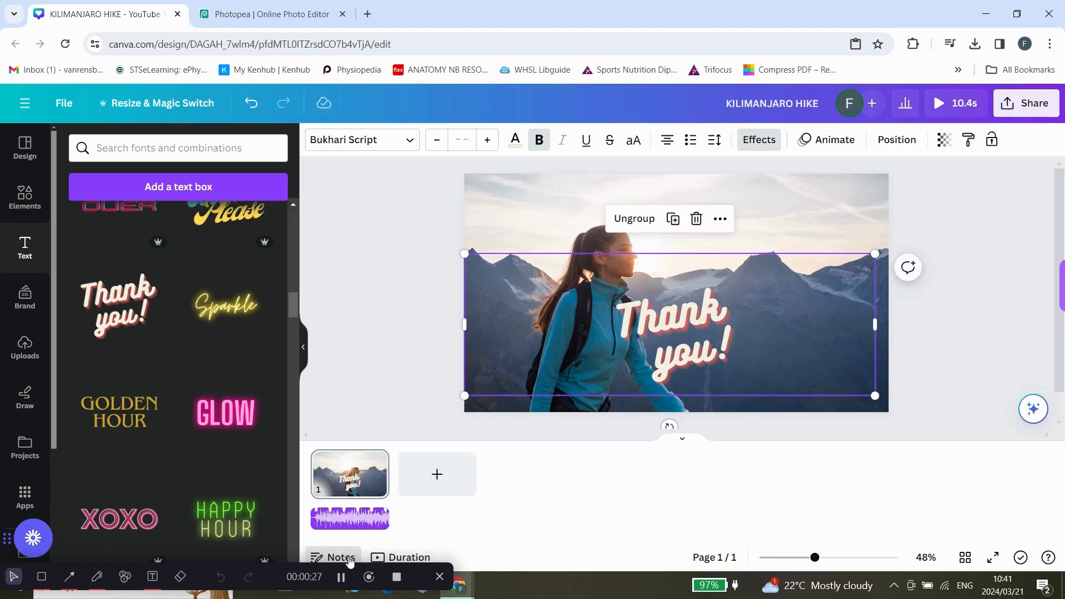
- Show the script notes and rewrite the overlay to read 'ARE YOU READY?'
{"action": "left_click", "coordinate": [340, 557]}
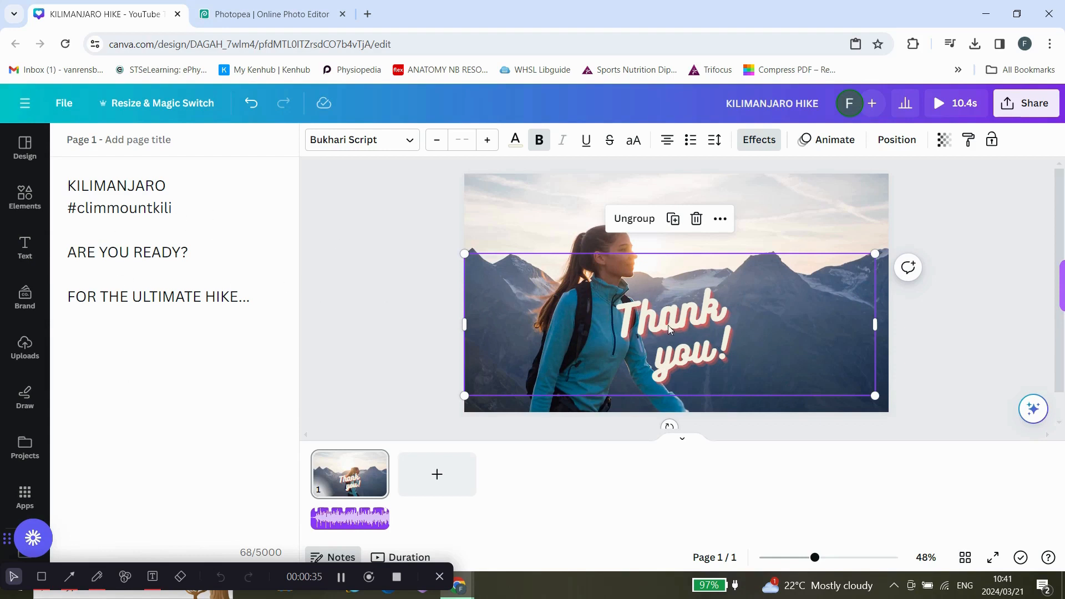
{"action": "double_click", "coordinate": [127, 252]}
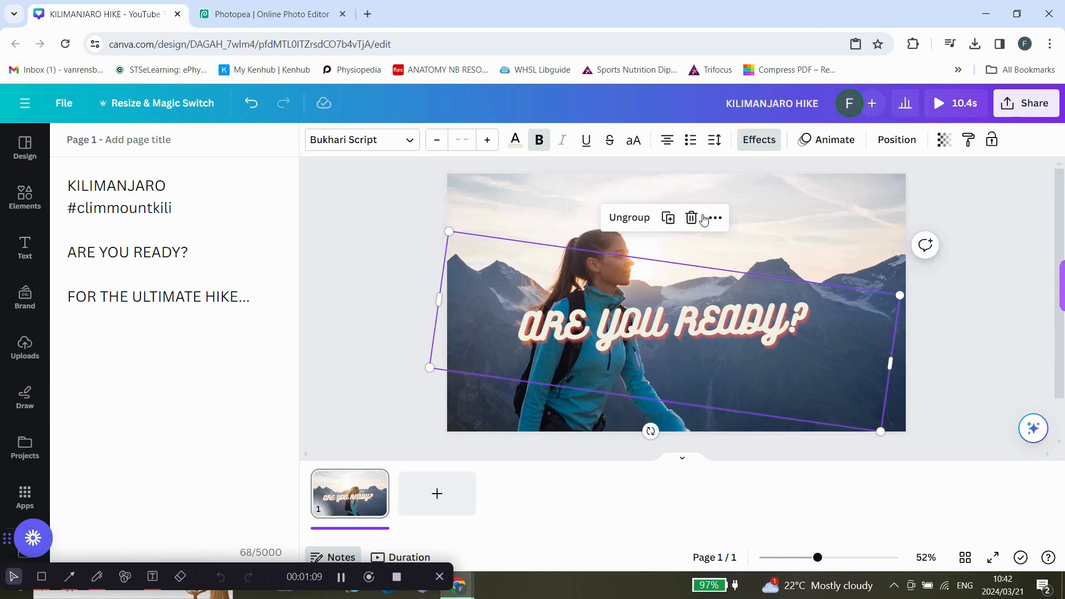
{"action": "left_click", "coordinate": [716, 217]}
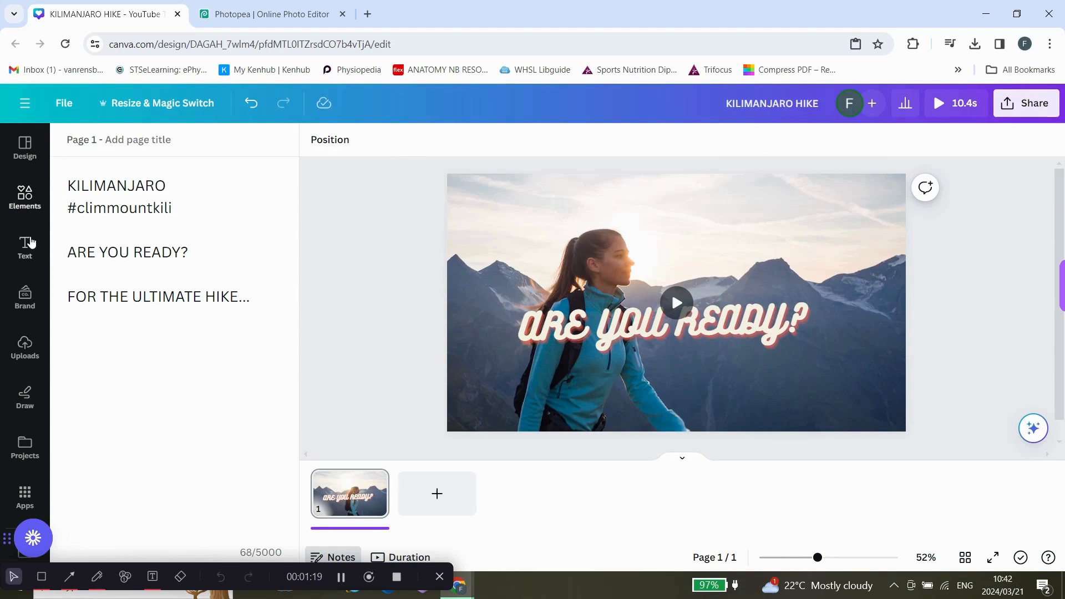
- Insert a plain Heading text box and bring the script notes back up
{"action": "left_click", "coordinate": [25, 246]}
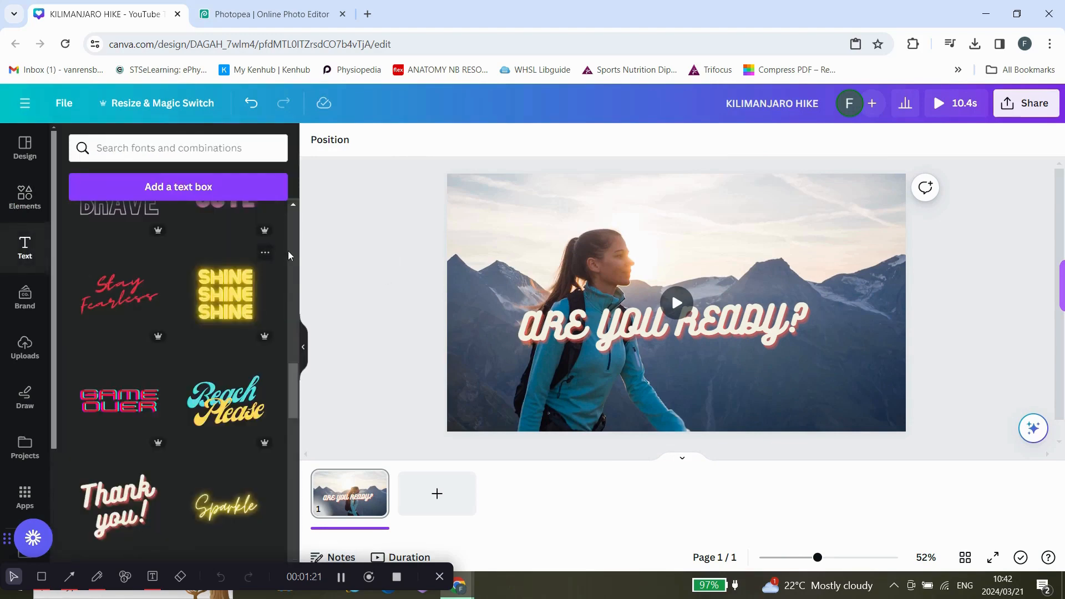
{"action": "scroll", "scroll_direction": "up", "scroll_amount": 3}
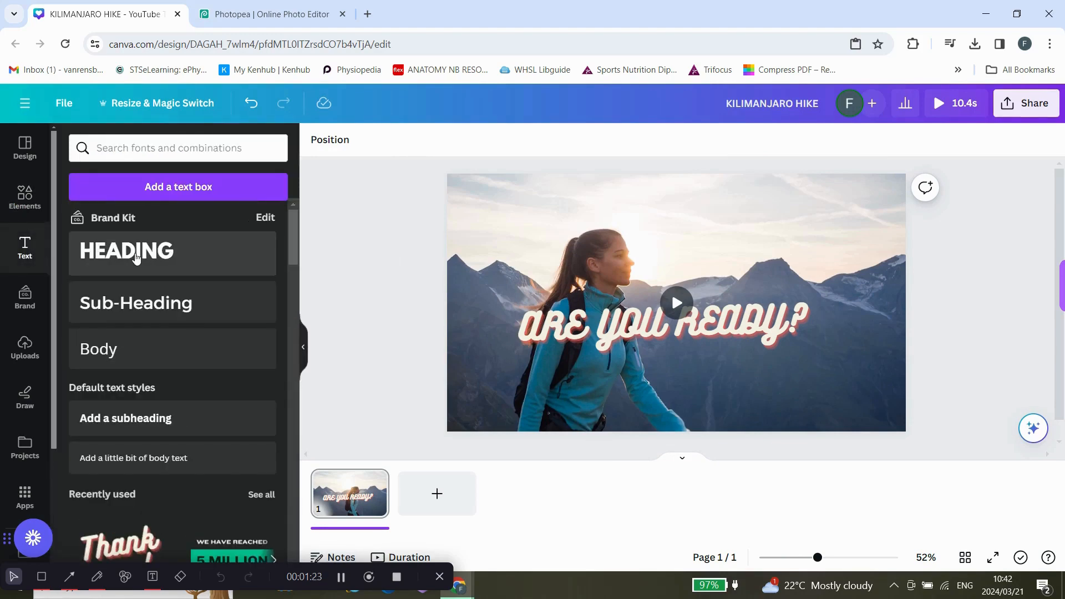
{"action": "left_click", "coordinate": [125, 251]}
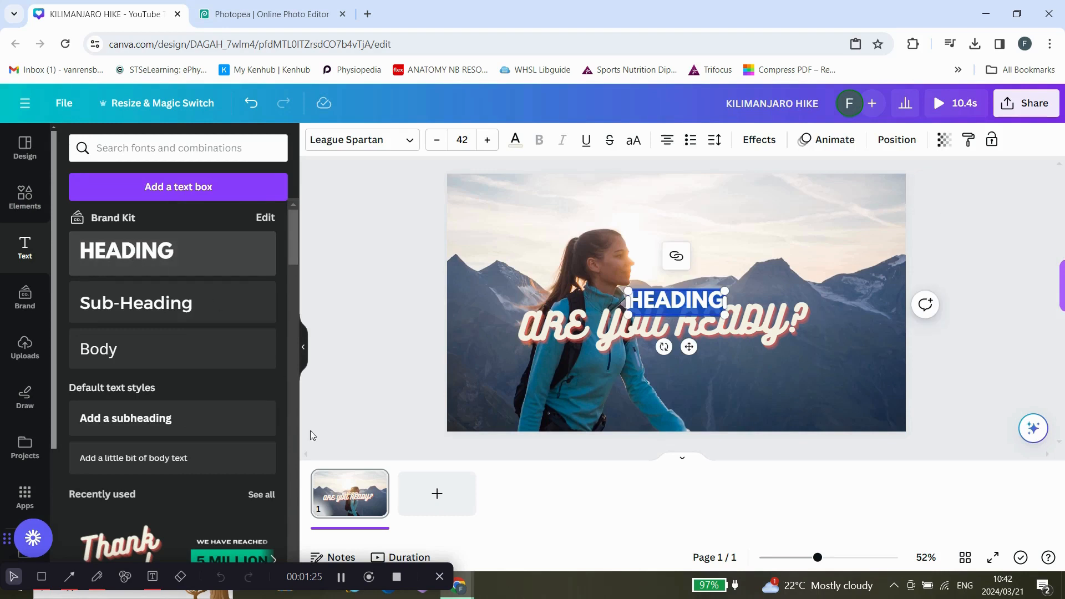
{"action": "left_click", "coordinate": [340, 557]}
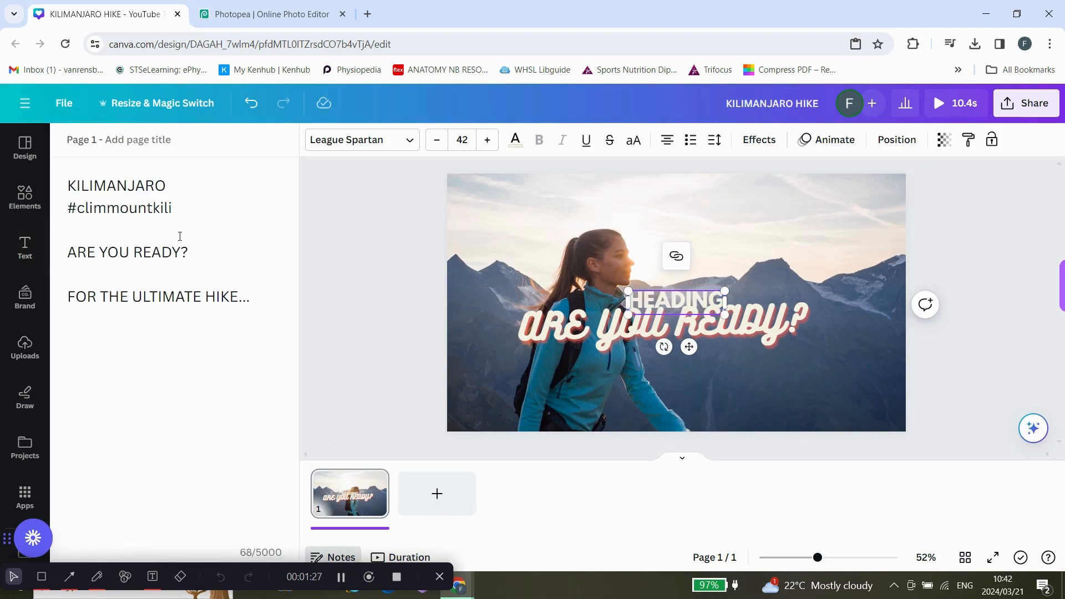
- Replace the heading words by pasting the 'FOR THE ULTIMATE HIKE...' line
{"action": "triple_click", "coordinate": [158, 298]}
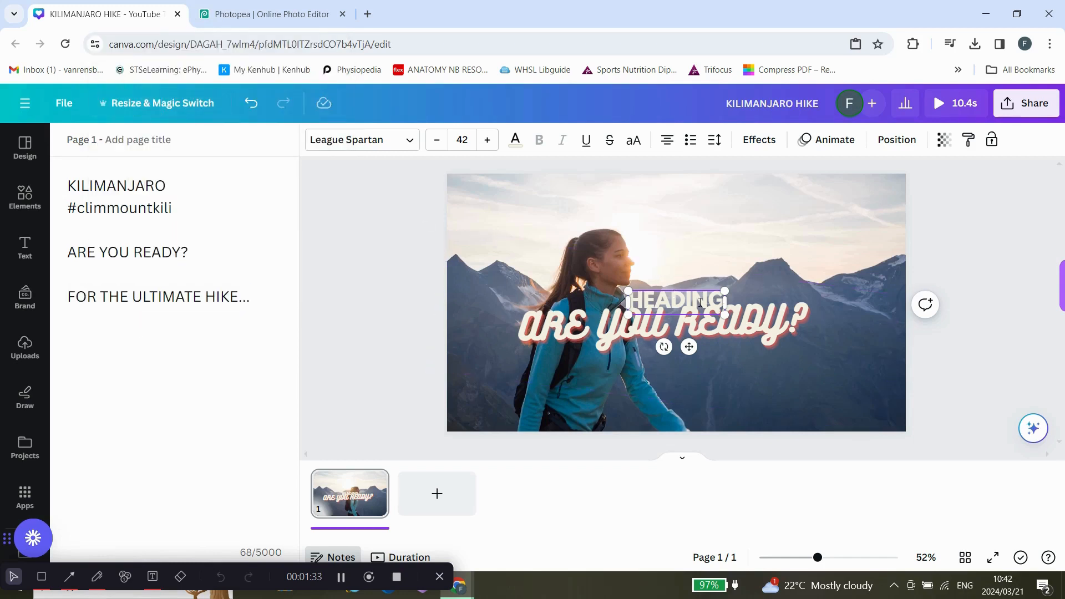
{"action": "right_click", "coordinate": [673, 300]}
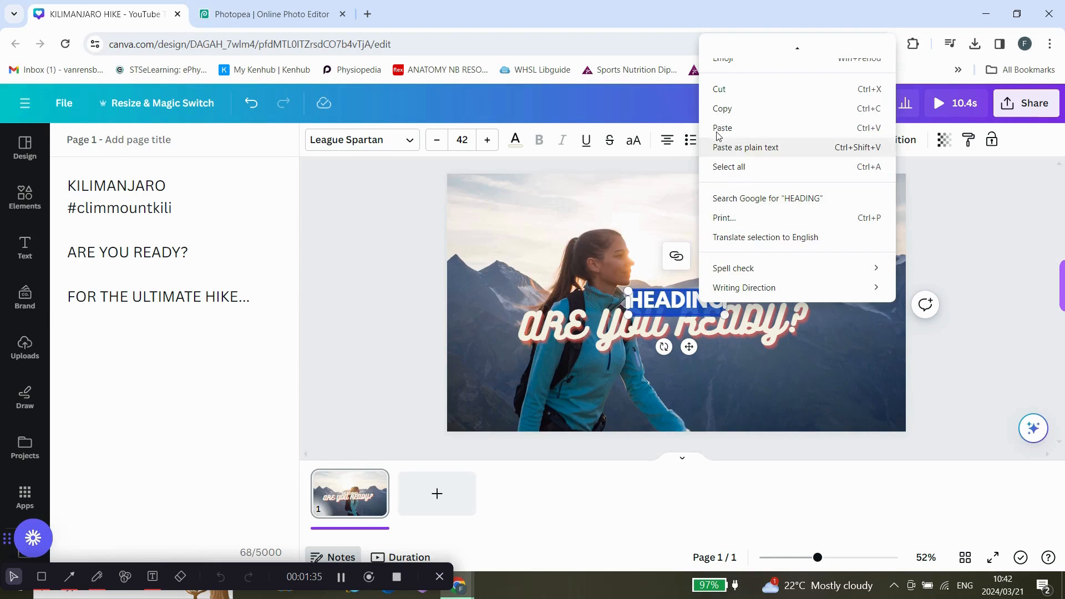
{"action": "left_click", "coordinate": [723, 127]}
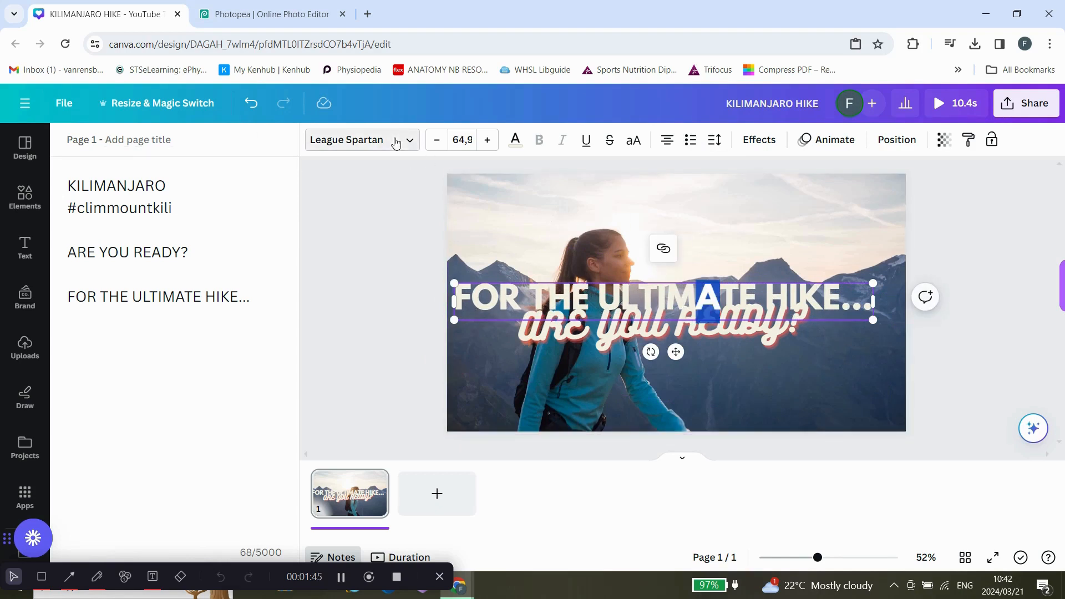
- Change the heading font from League Spartan to Kollektif
{"action": "left_click", "coordinate": [347, 140]}
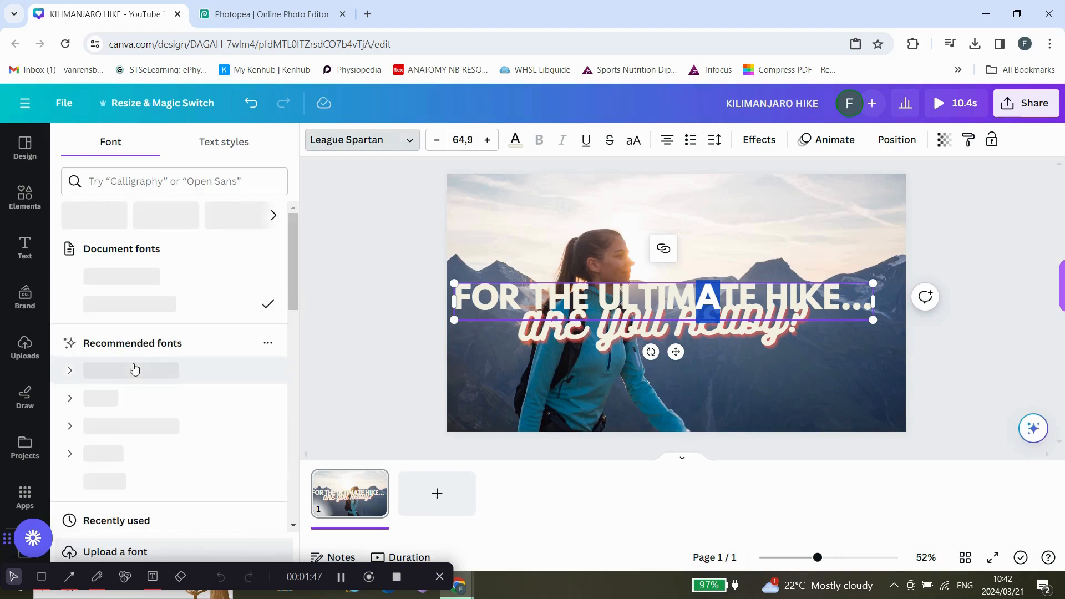
{"action": "scroll", "scroll_direction": "down", "scroll_amount": 3}
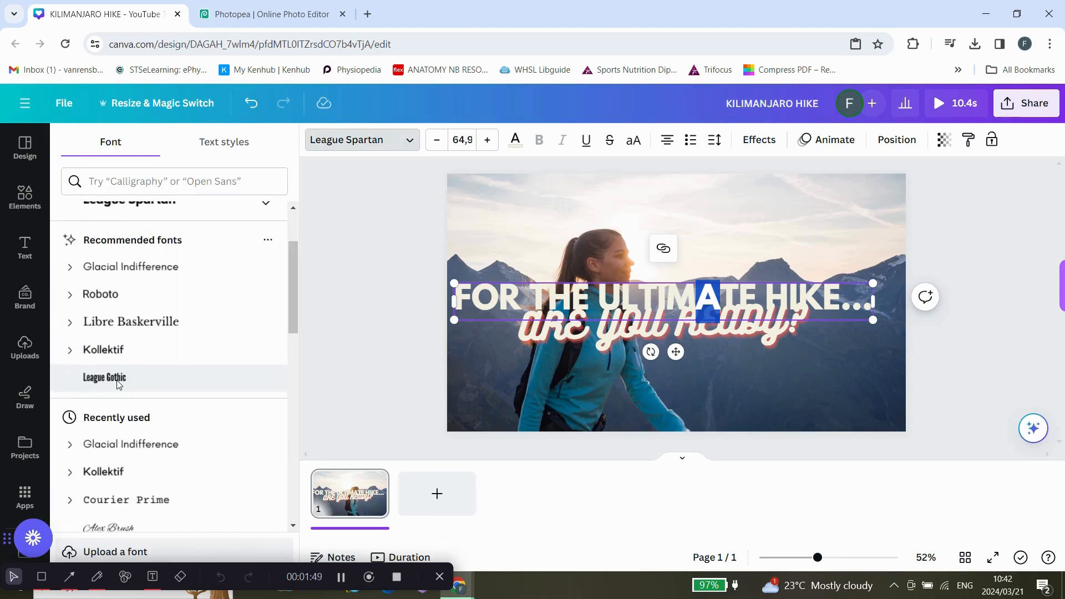
{"action": "left_click", "coordinate": [105, 377]}
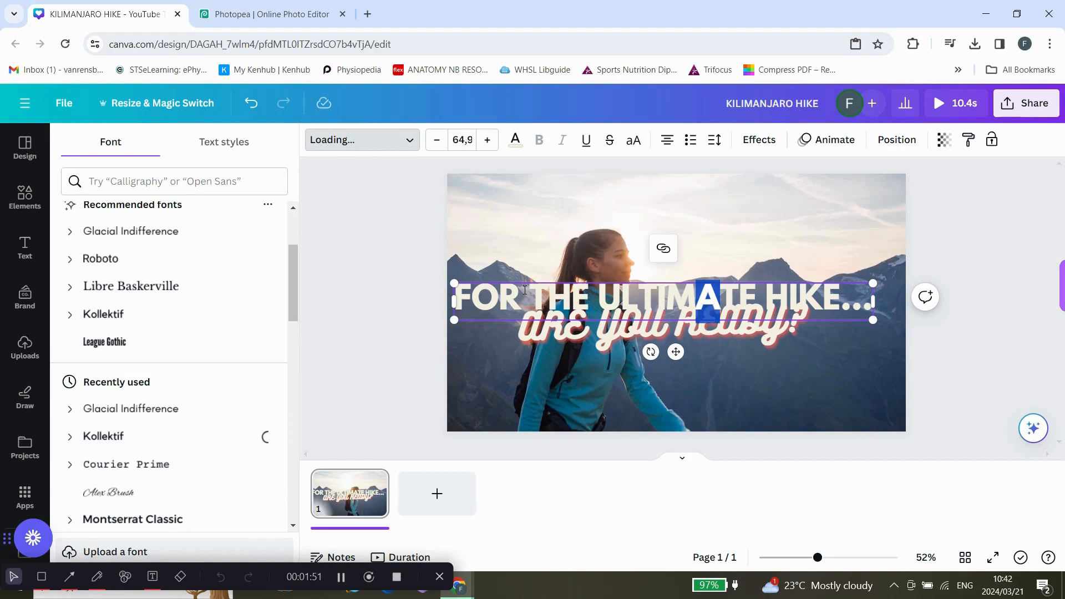
{"action": "left_click", "coordinate": [103, 436]}
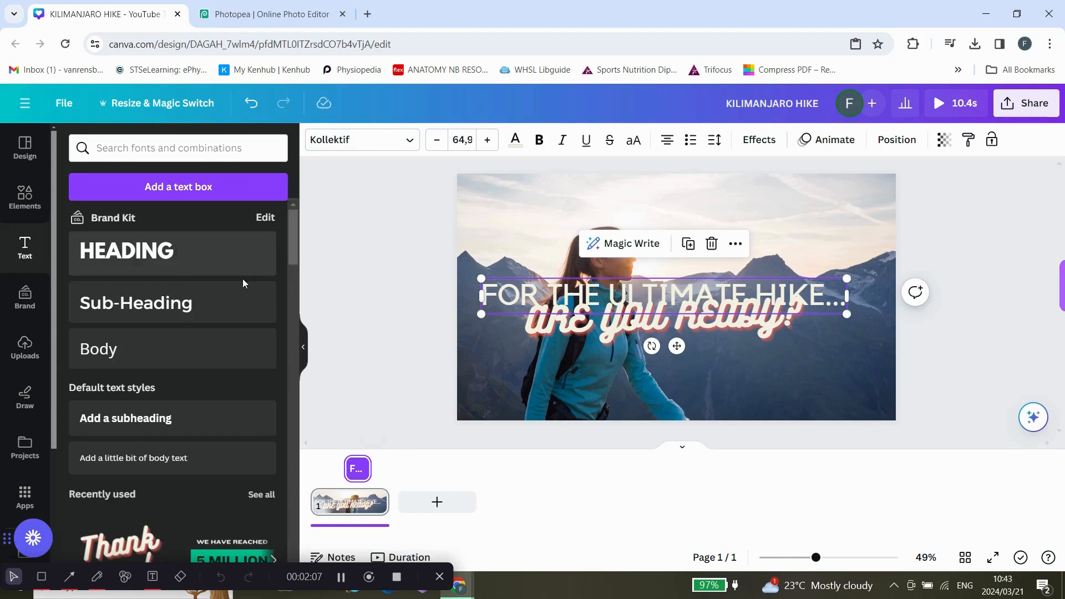
{"action": "mouse_move", "coordinate": [423, 200]}
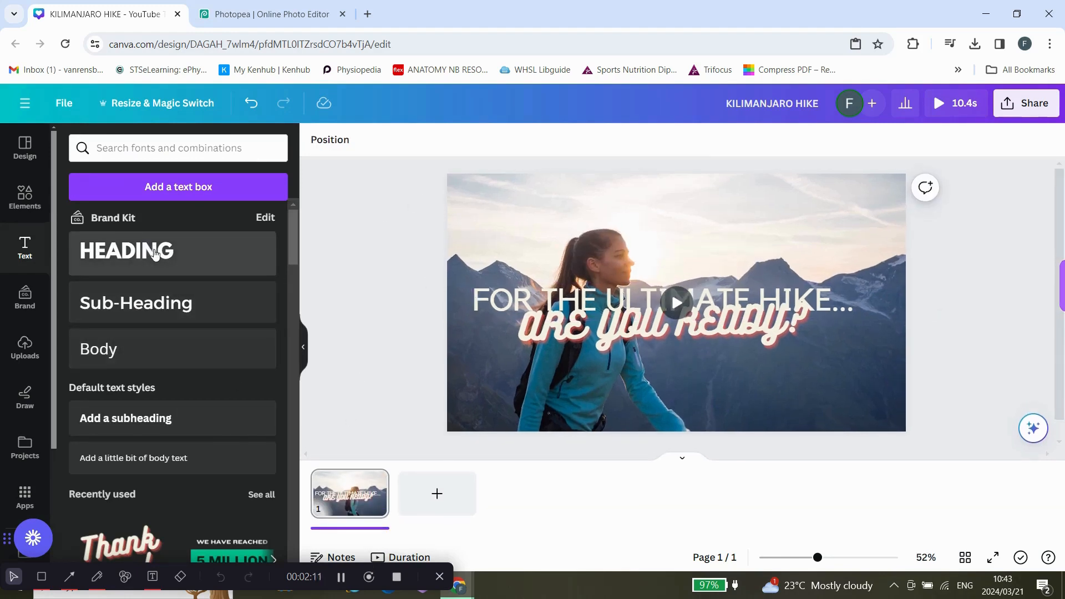
- Insert another plain Heading text box for the KILIMANJARO #climmountkili lines
{"action": "left_click", "coordinate": [173, 251]}
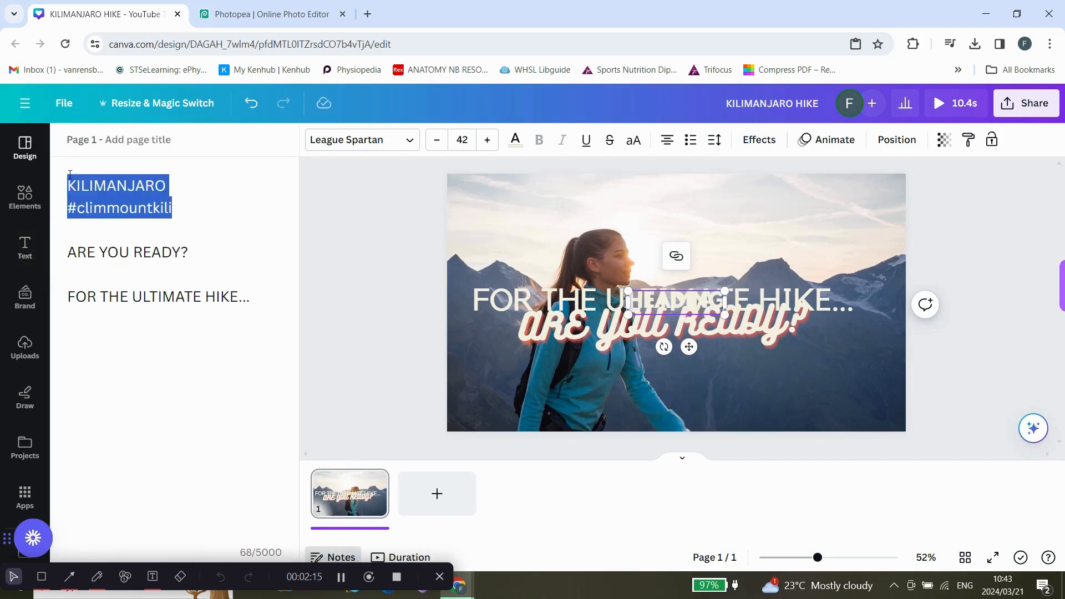
{"action": "mouse_move", "coordinate": [682, 356]}
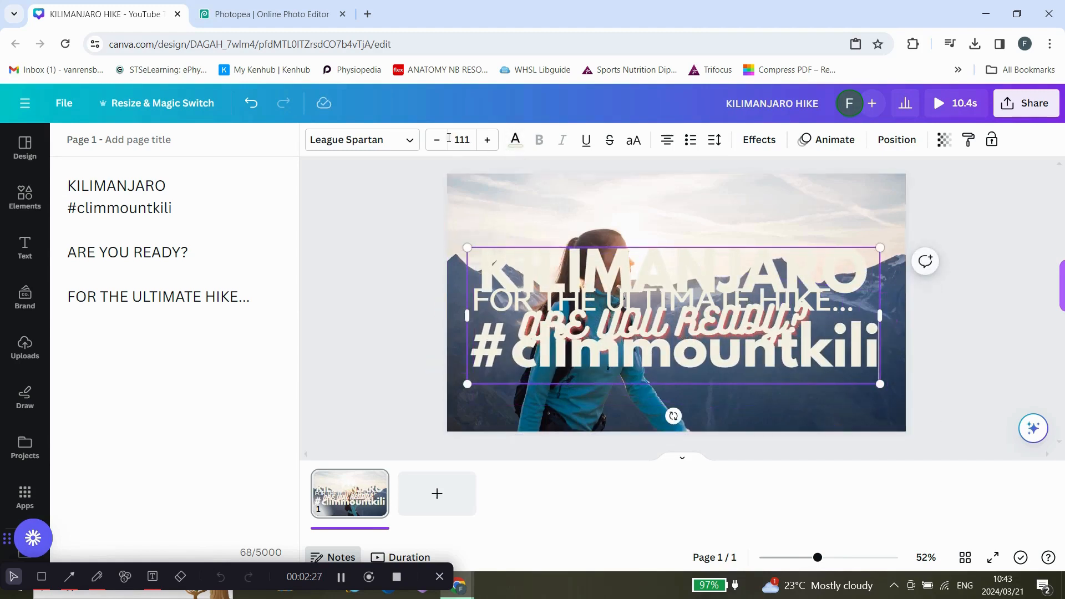
- Recolour the KILIMANJARO heading with the dark navy swatch and preview the video
{"action": "left_click", "coordinate": [514, 140]}
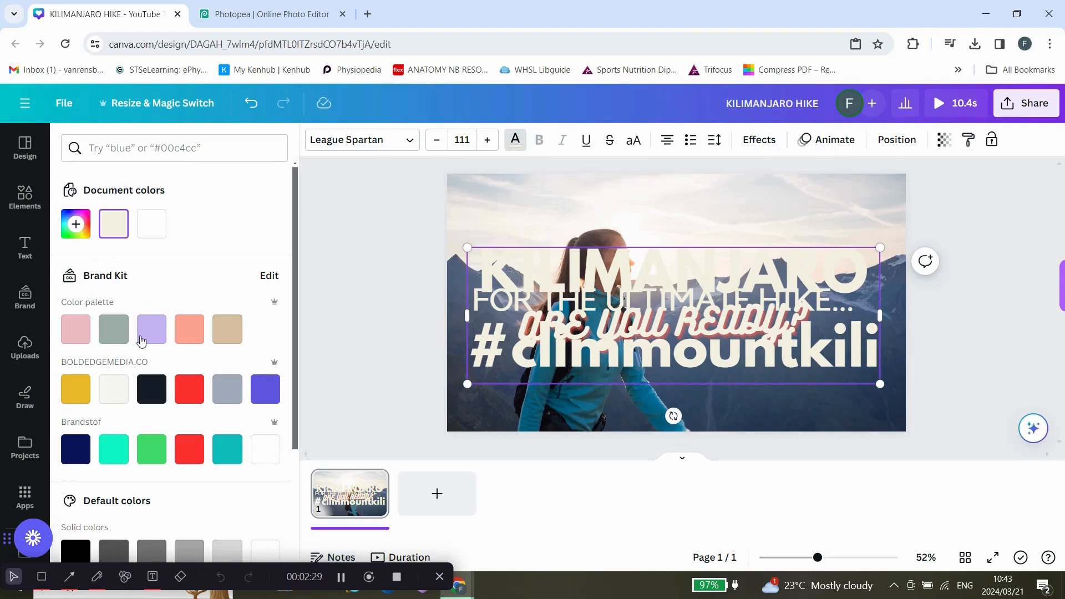
{"action": "left_click", "coordinate": [151, 389]}
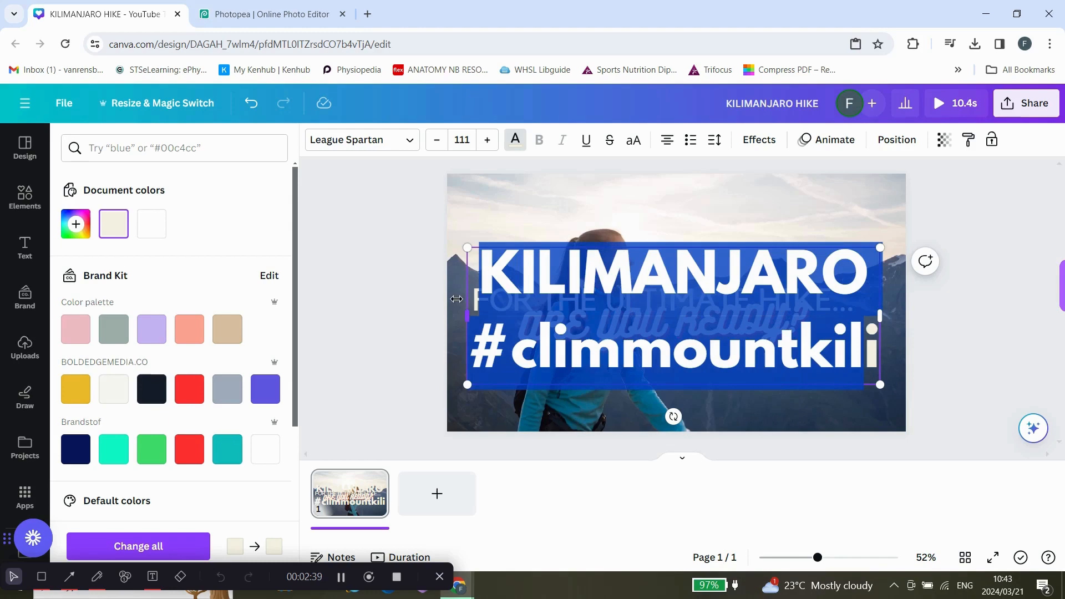
{"action": "left_click", "coordinate": [152, 390]}
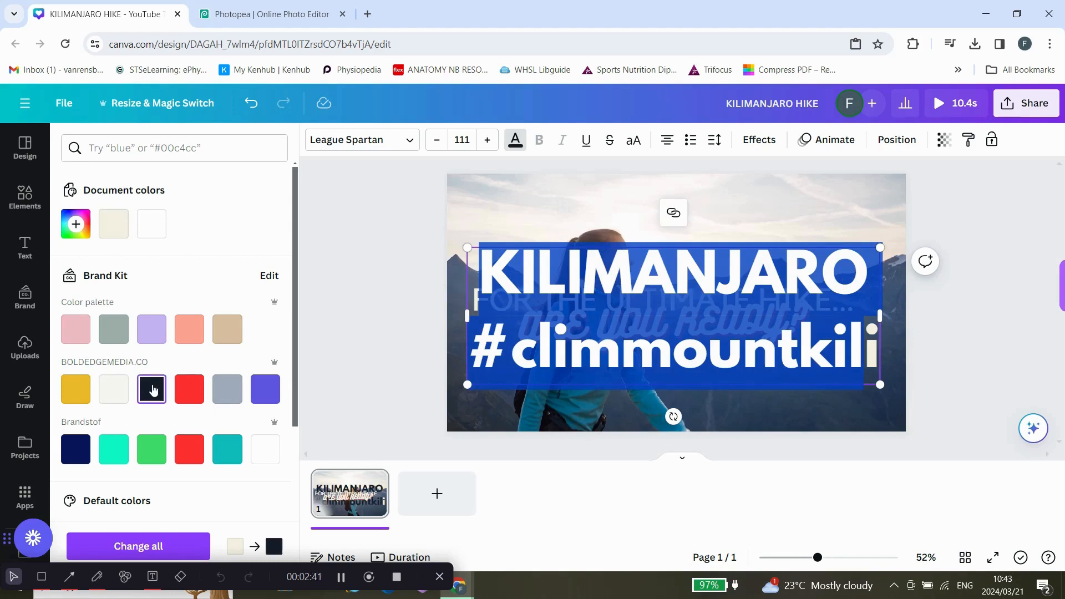
{"action": "left_click", "coordinate": [25, 244]}
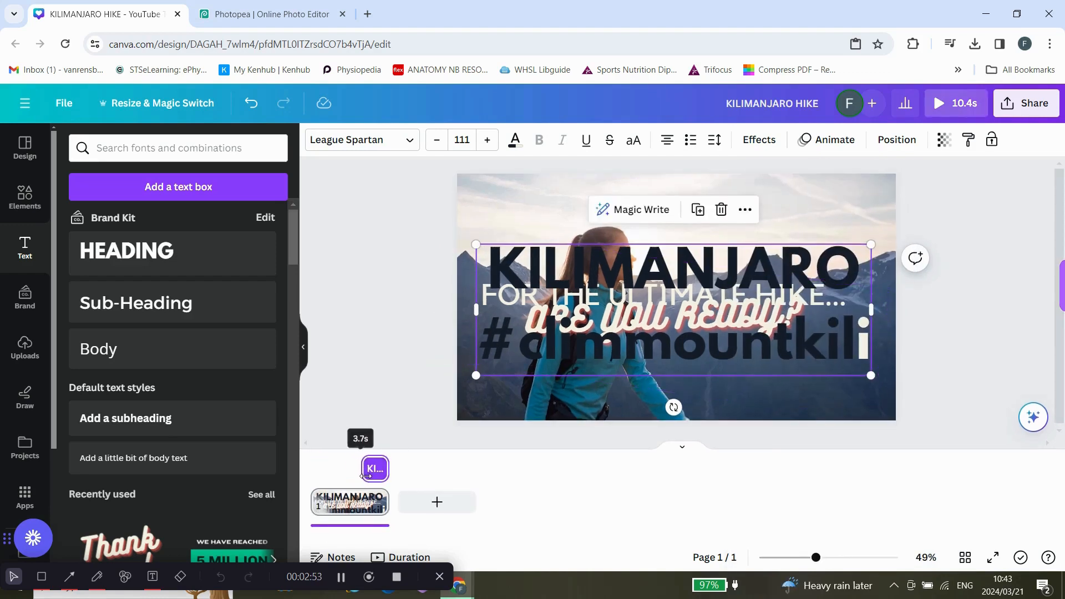
{"action": "left_click", "coordinate": [399, 368]}
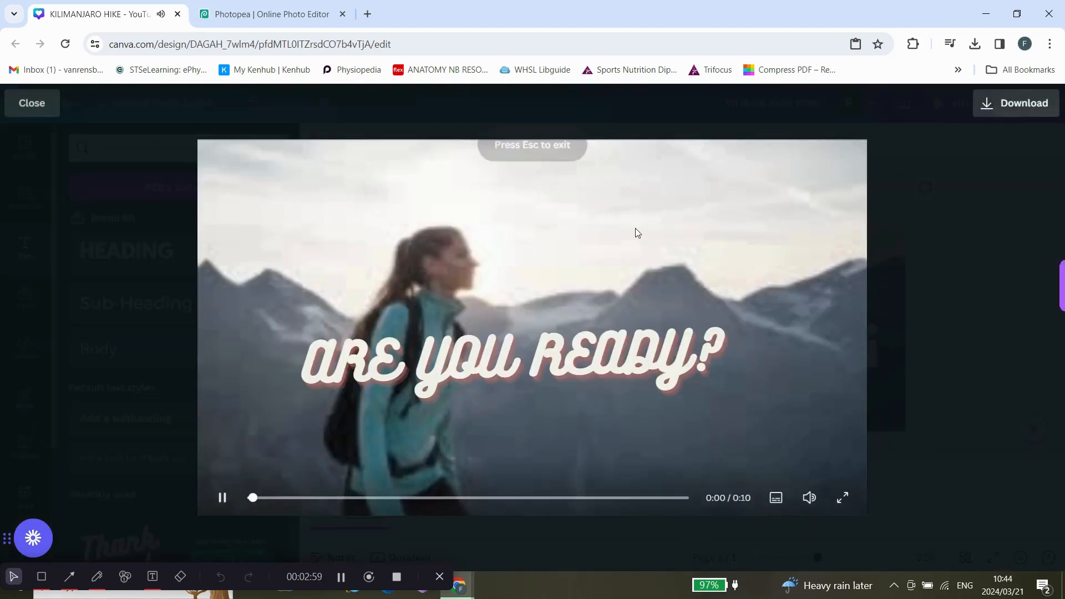
{"action": "mouse_move", "coordinate": [514, 300]}
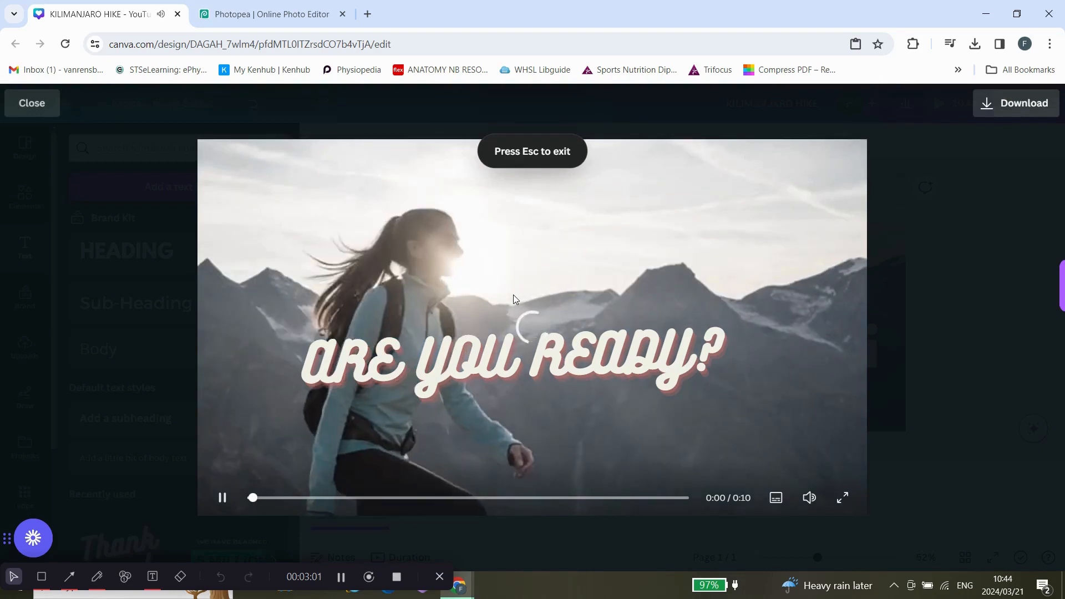